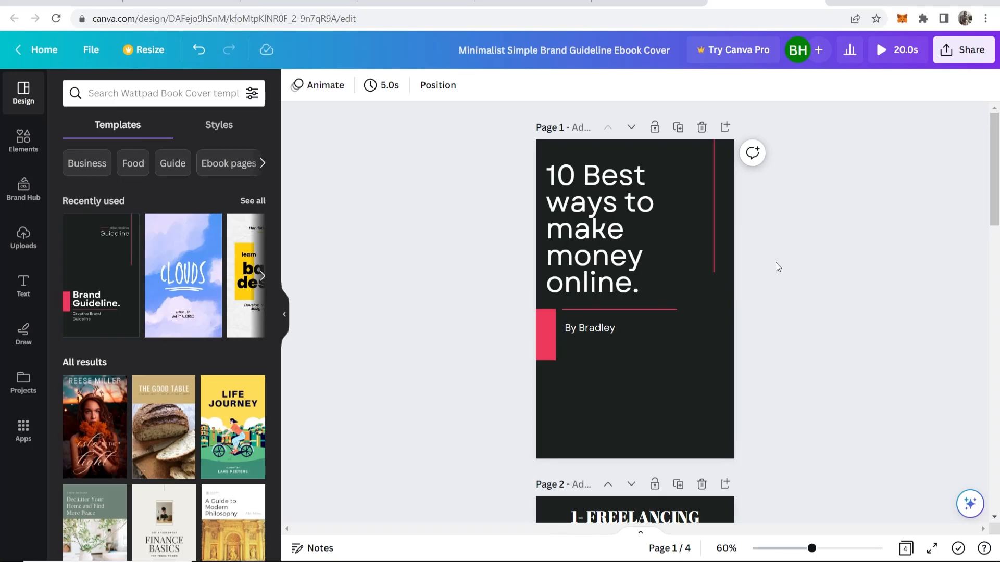
mouse_move(423, 206)
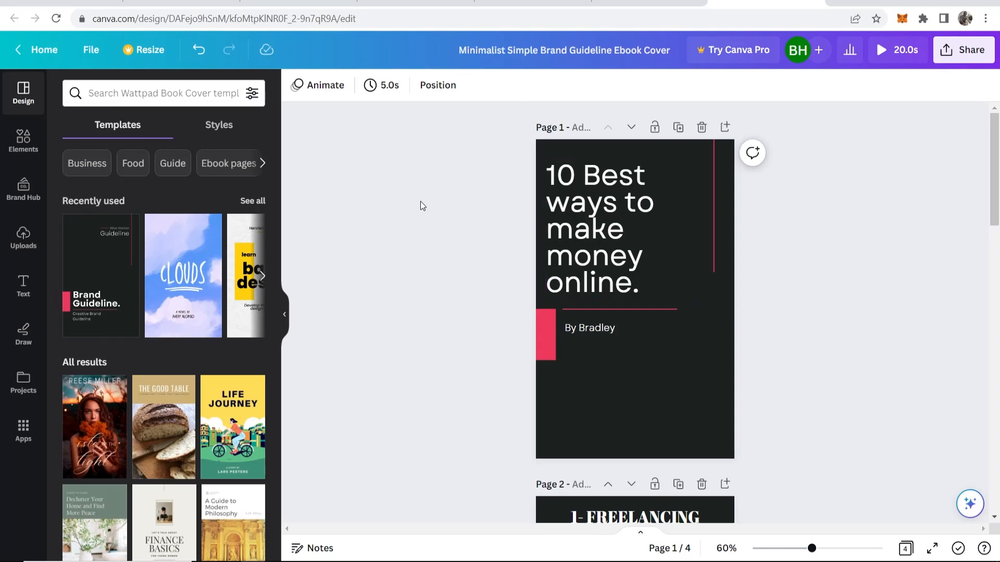
Step: From the ebook's Share menu under More, choose Google Drive in the Save section
scroll("down", 3)
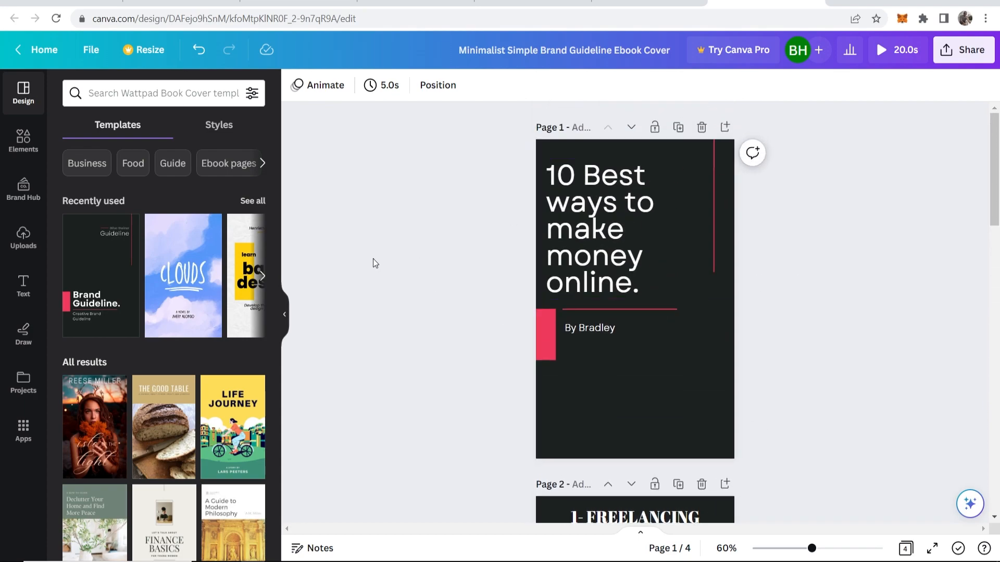
mouse_move(486, 212)
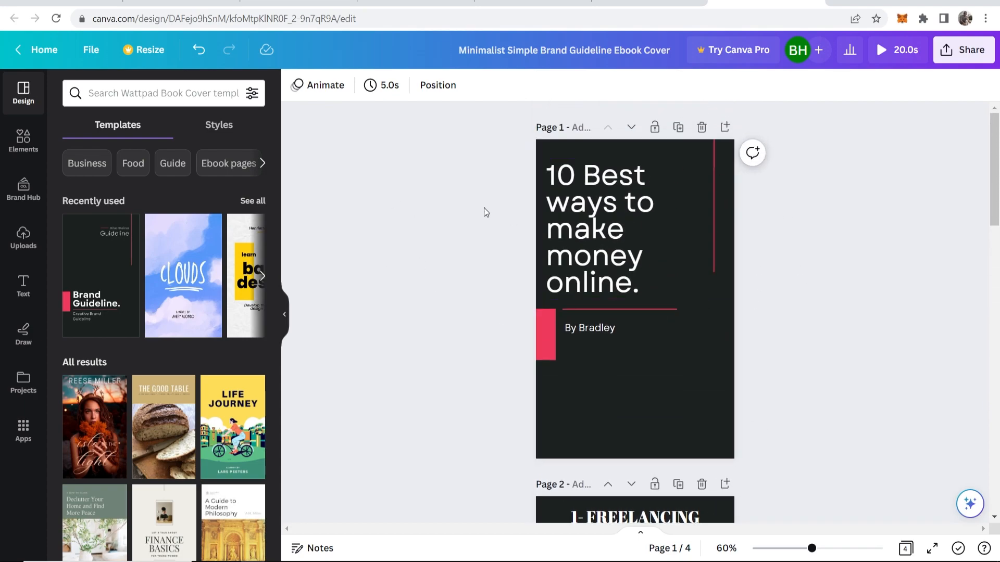
left_click(964, 50)
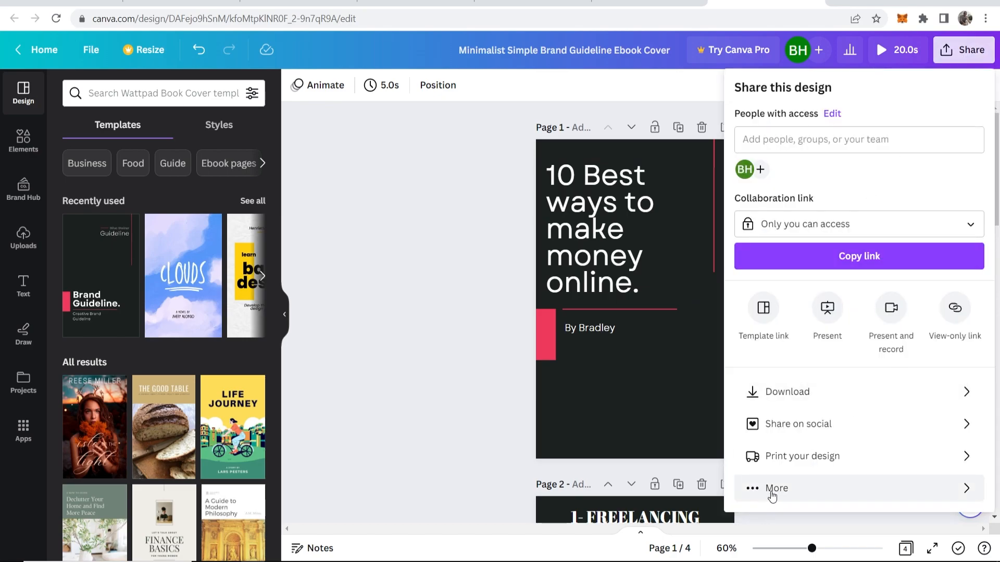
left_click(776, 488)
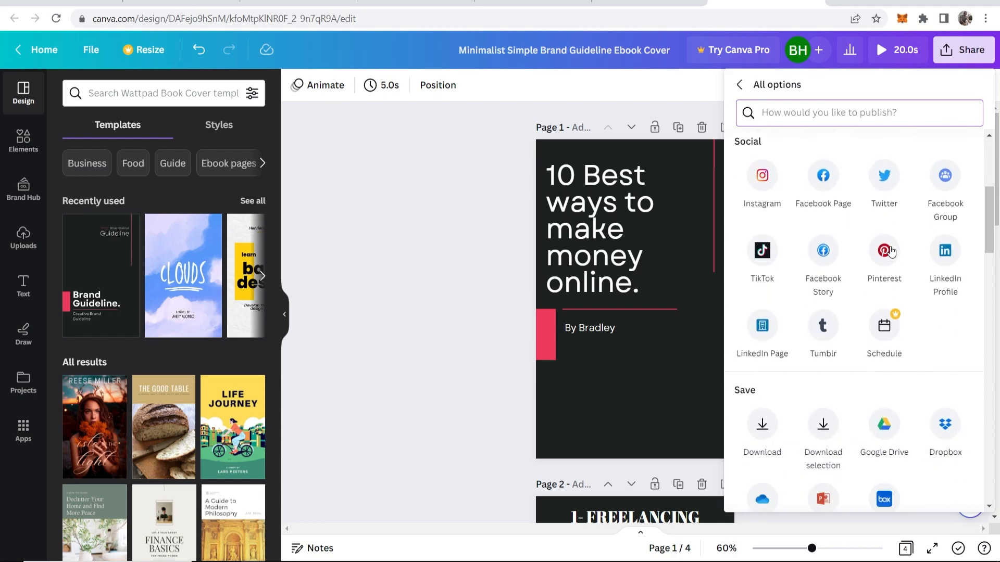
scroll("down", 3)
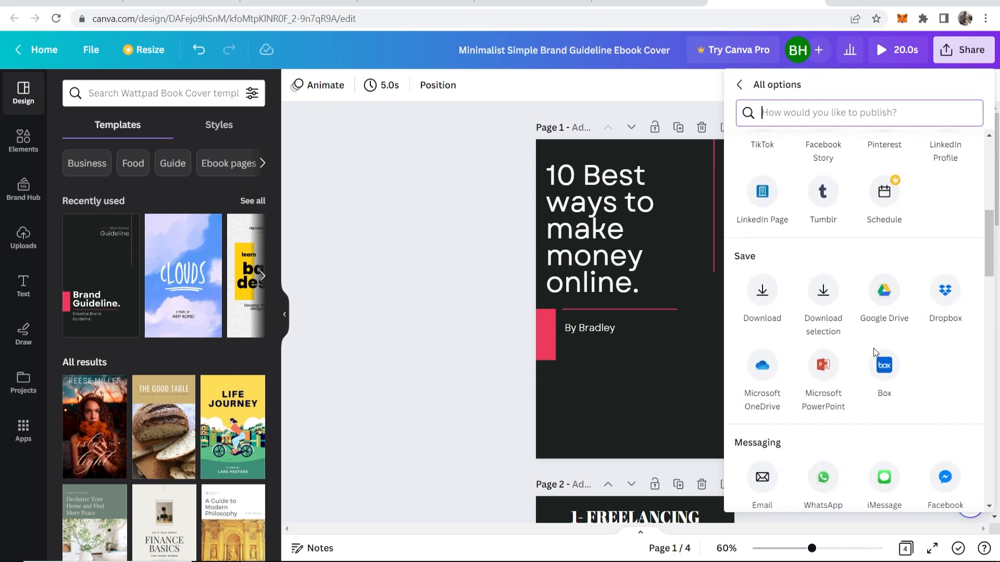
left_click(883, 289)
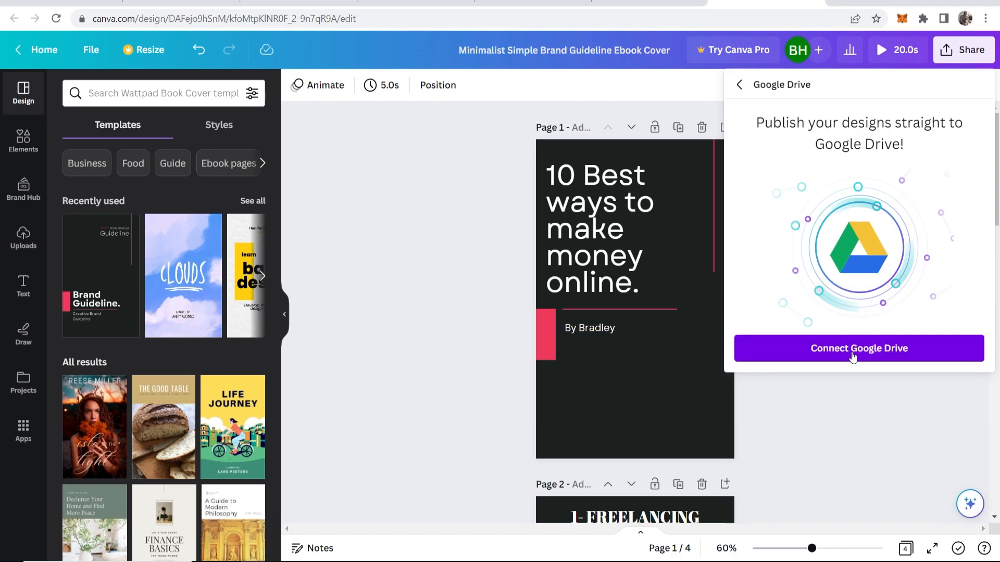
Step: Connect Google Drive and allow Canva access in the Google sign-in popup
left_click(858, 347)
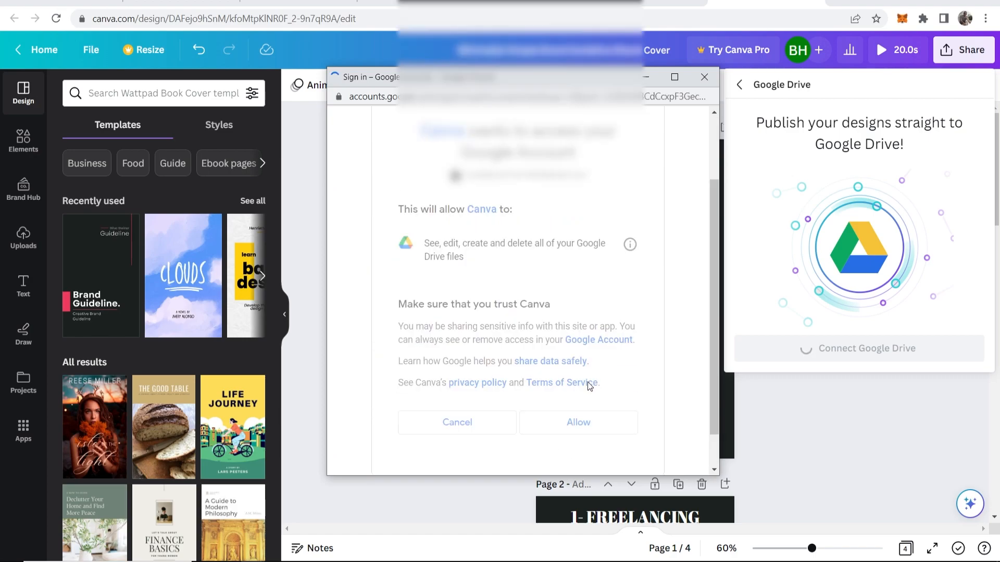
left_click(577, 423)
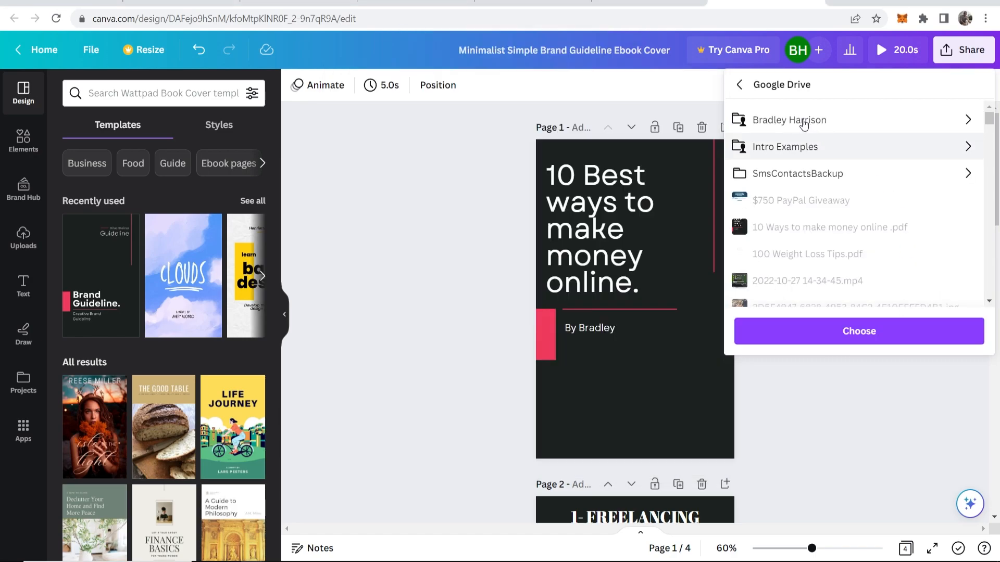
mouse_move(820, 125)
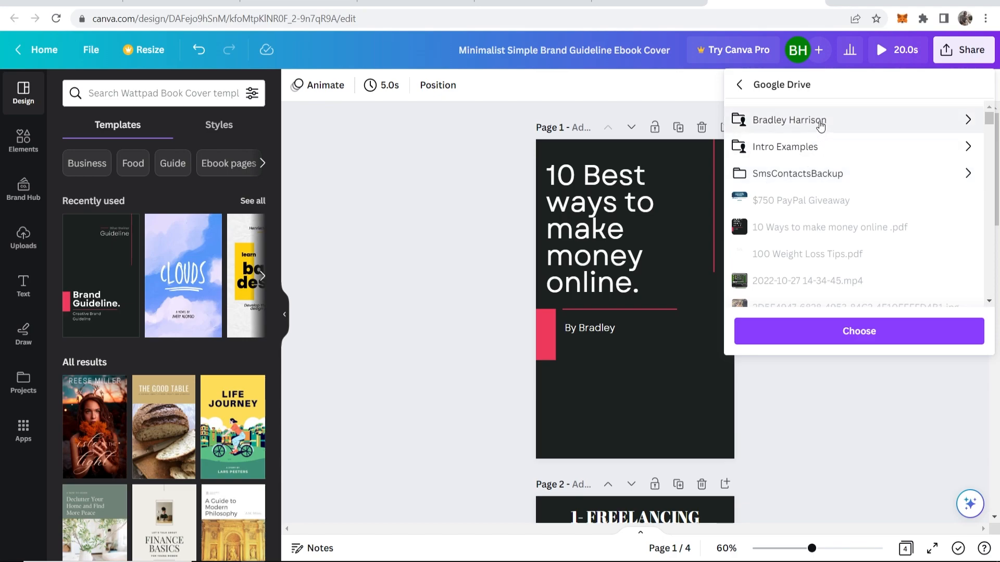
mouse_move(785, 125)
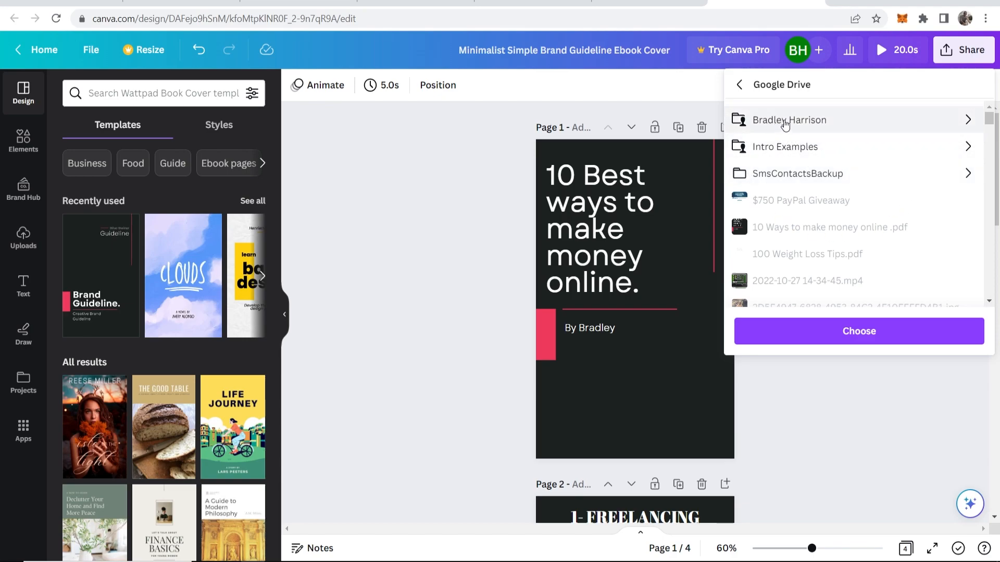
left_click(789, 120)
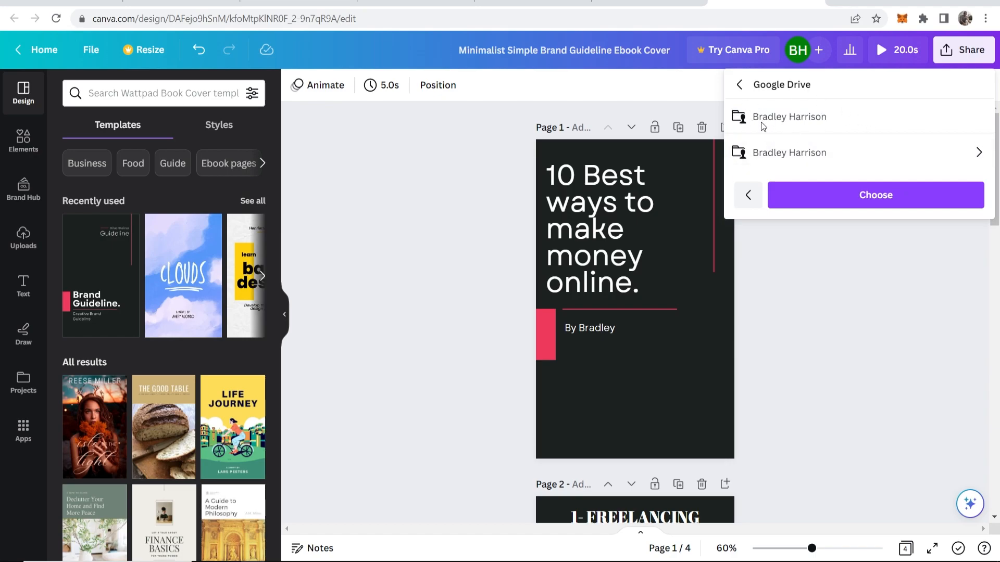
left_click(874, 194)
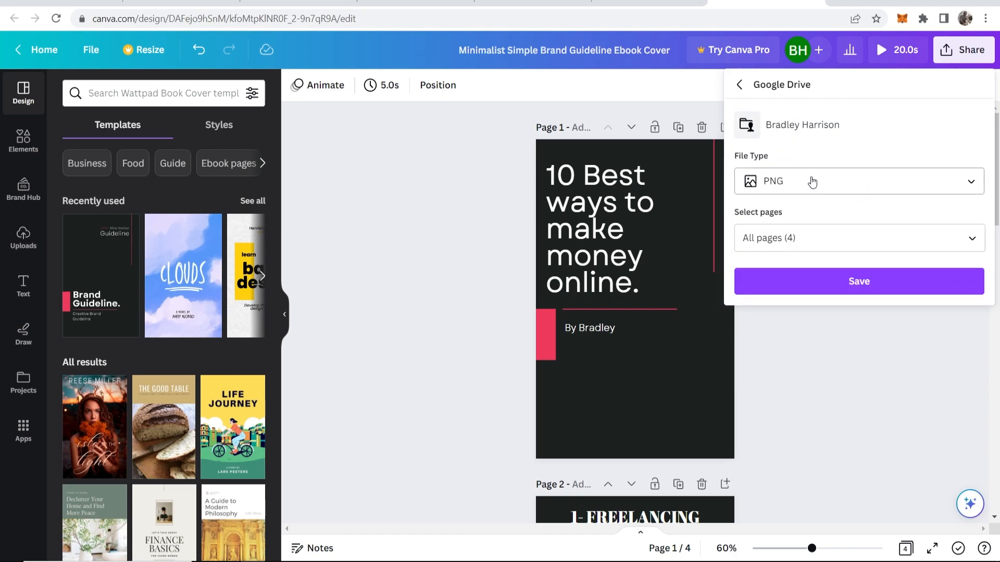
Step: Save all four pages as PDF Standard to the folder and view the file in Google Drive
left_click(859, 181)
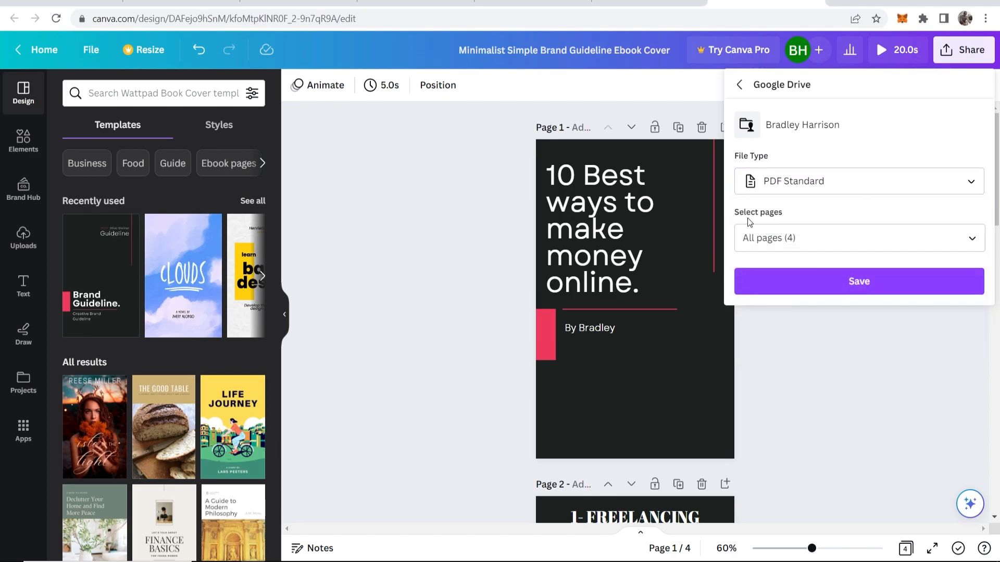
left_click(859, 281)
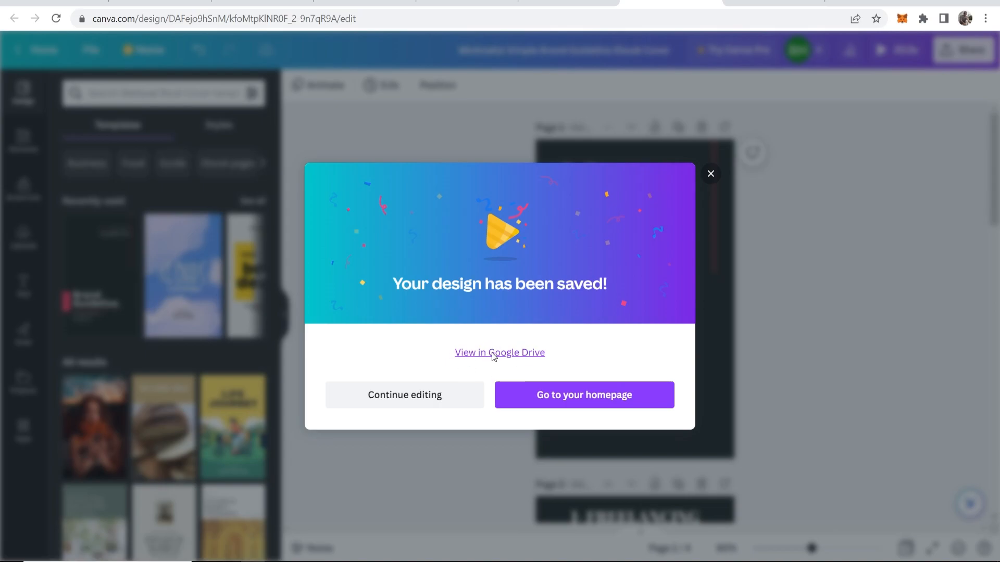
left_click(500, 352)
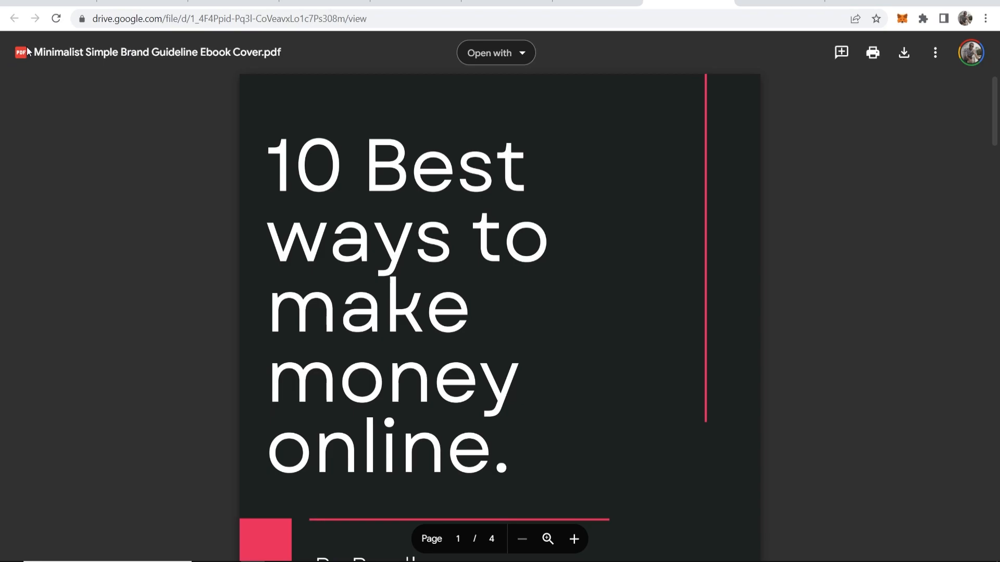
mouse_move(542, 160)
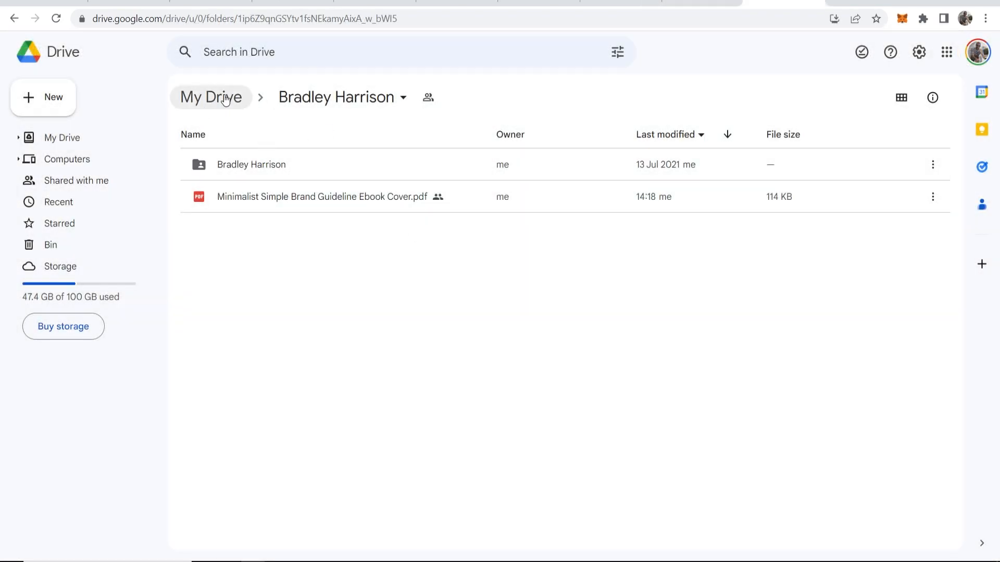
mouse_move(231, 251)
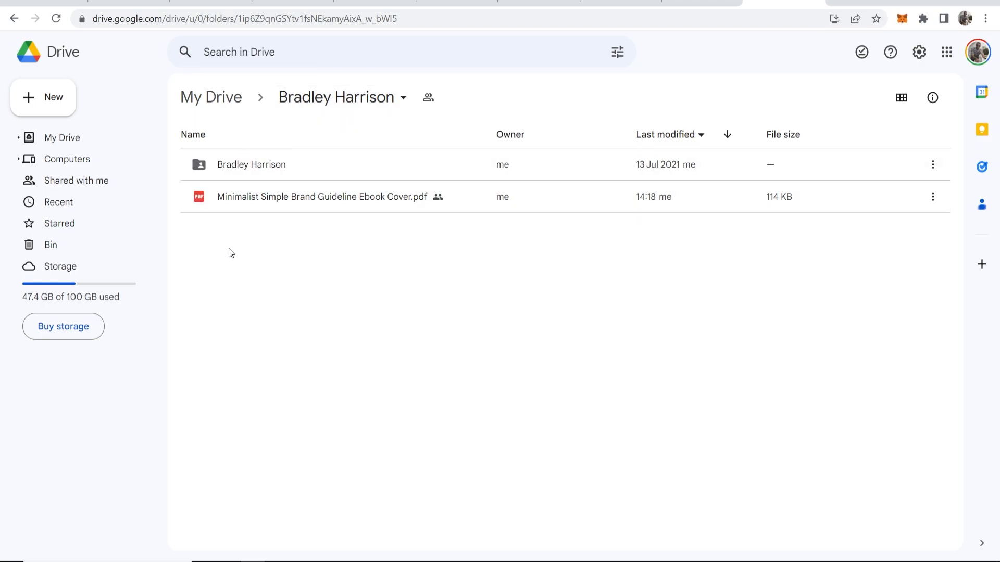